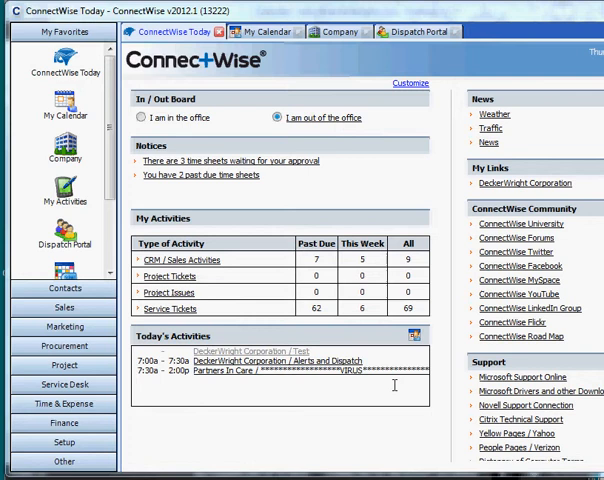
{"action": "mouse_move", "coordinate": [238, 400]}
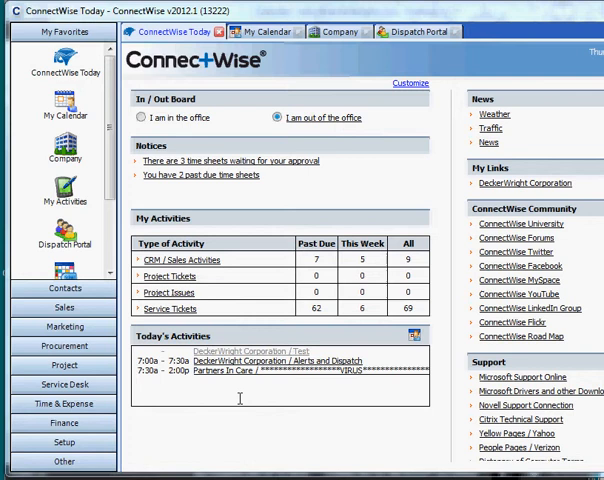
Step: Open the DeckerWright Corporation company record from ConnectWise Today
{"action": "left_click", "coordinate": [64, 150]}
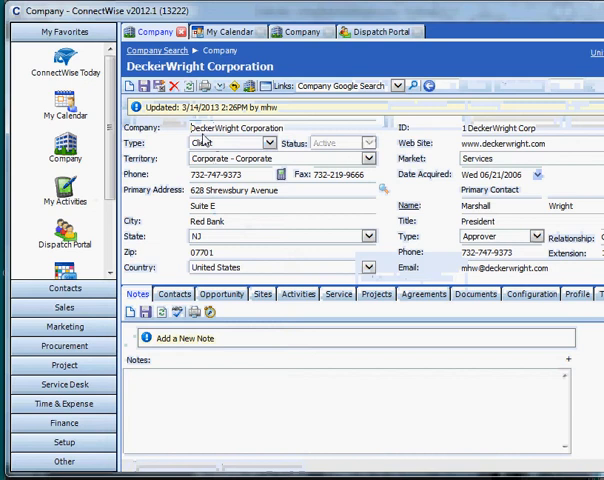
Step: Show DeckerWright Corporation's Activities list with its open and closed items
{"action": "left_click", "coordinate": [298, 292]}
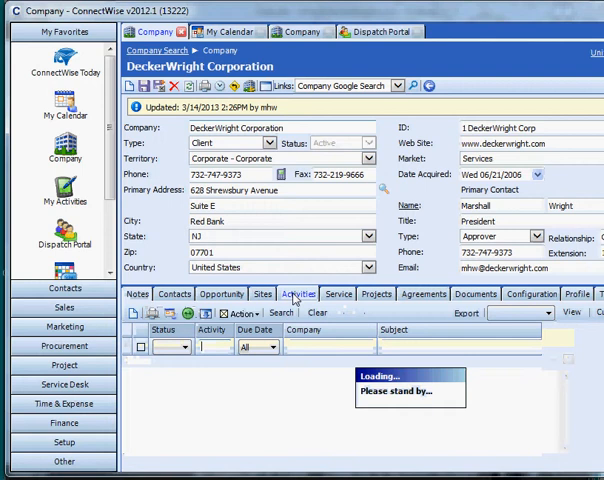
{"action": "left_click", "coordinate": [298, 292]}
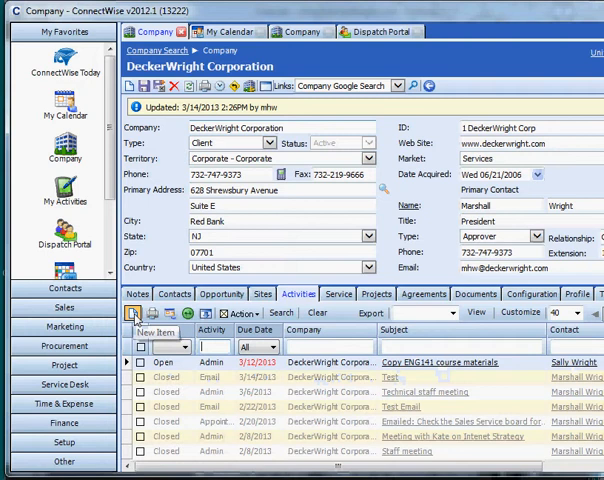
Step: Create a new activity with subject 'Follow up on the big sale' for DeckerWright
{"action": "left_click", "coordinate": [132, 312]}
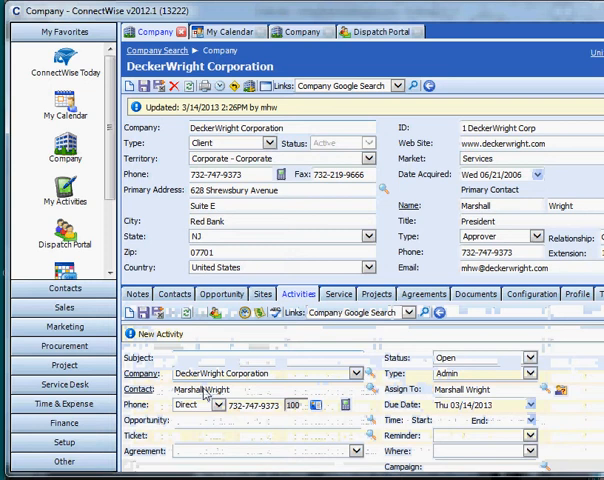
{"action": "type", "text": "Follow up on the big"}
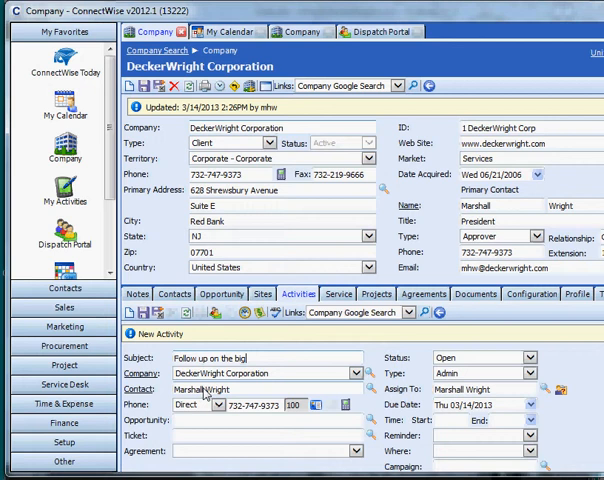
{"action": "type", "text": "sale"}
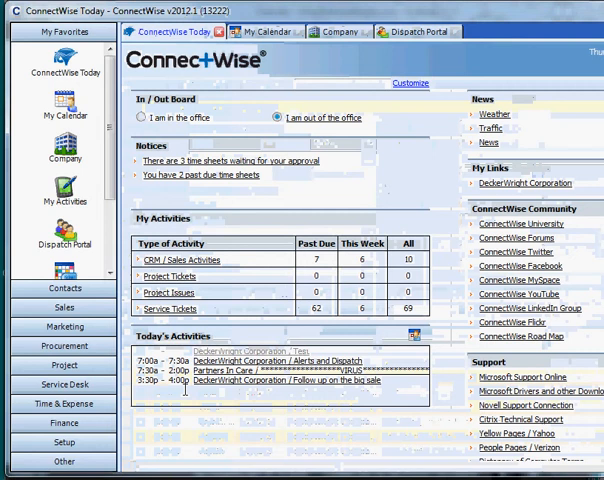
{"action": "left_click", "coordinate": [64, 192]}
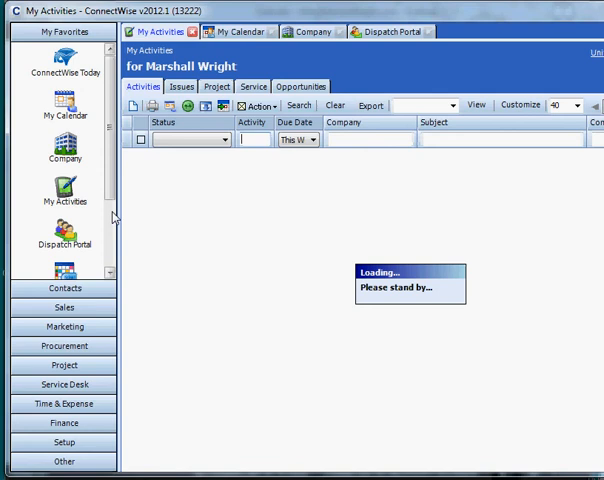